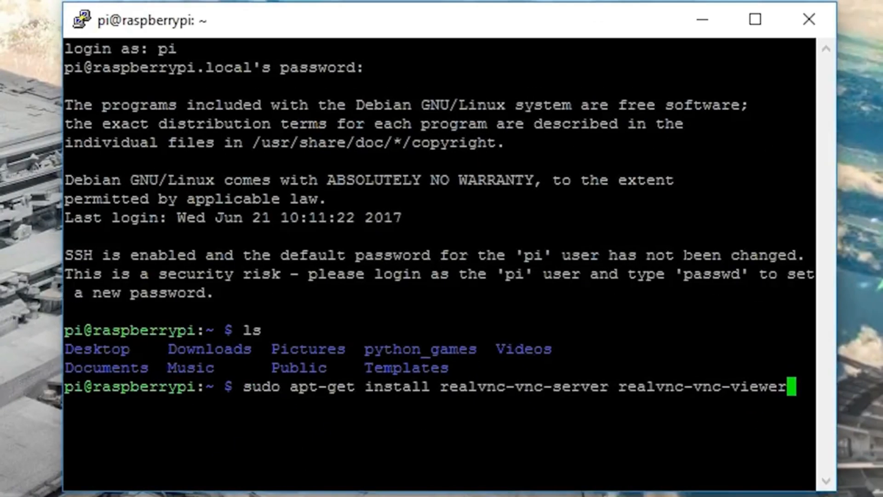
Step: Run sudo apt-get install realvnc-vnc-server realvnc-vnc-viewer on the Raspberry Pi
key("Return")
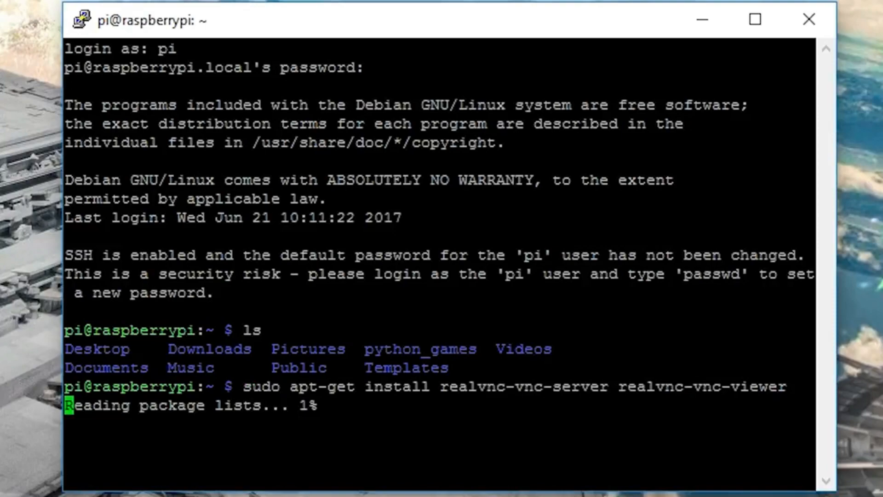